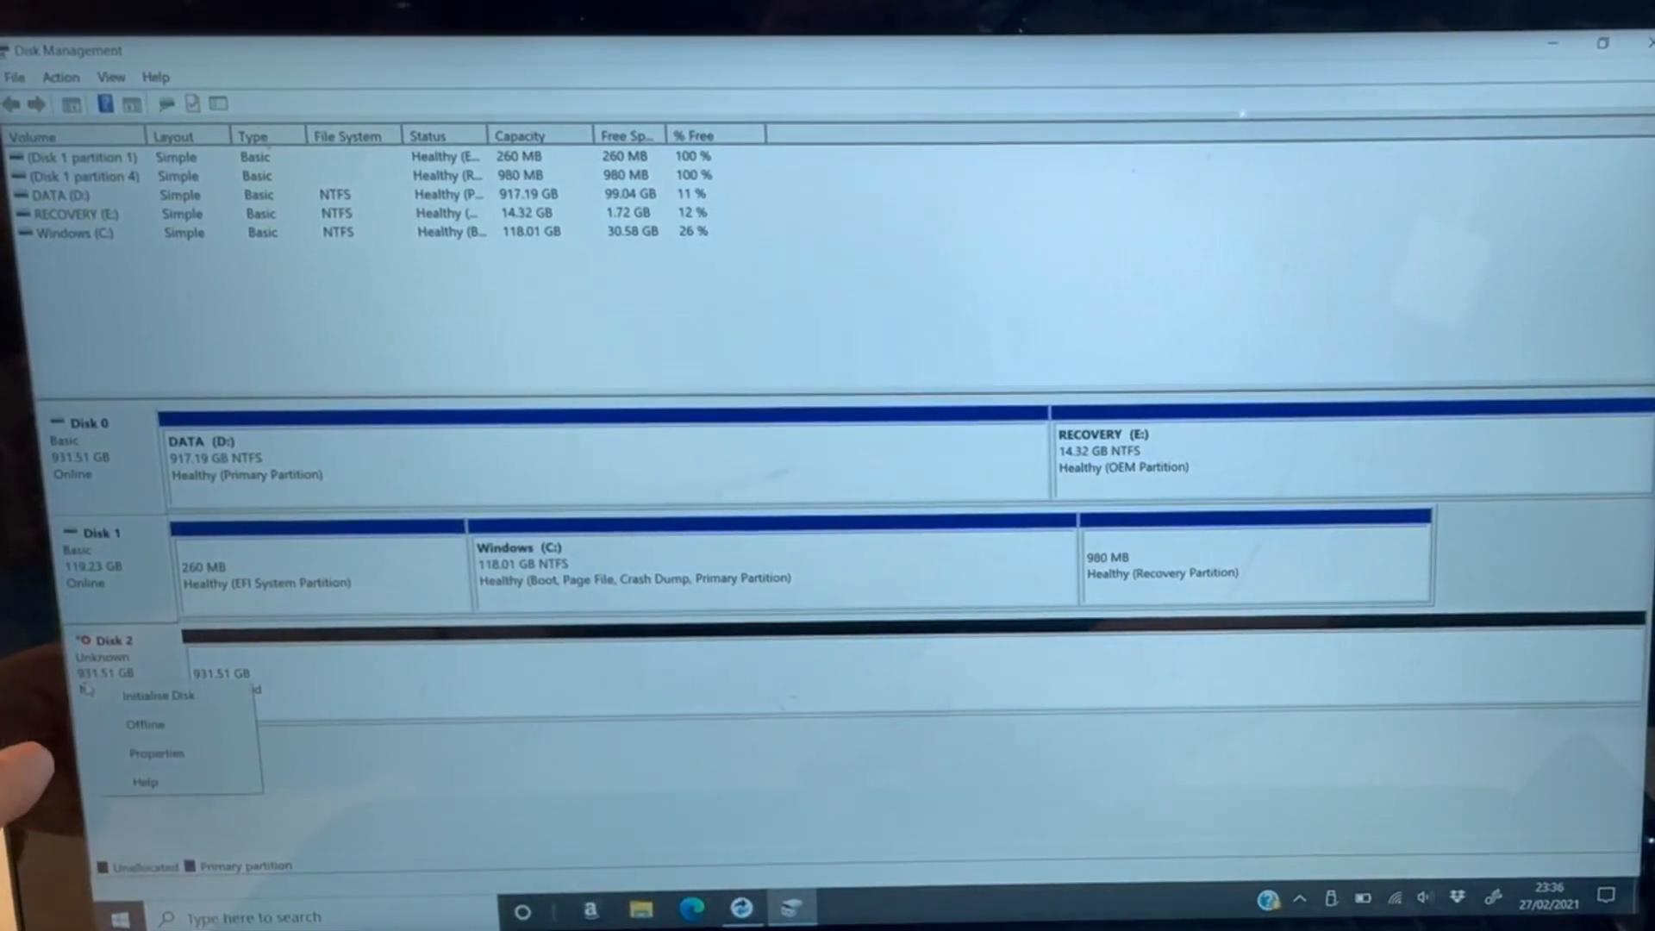
# - Initialise the 931.51 GB Disk 2 with a GPT partition table
pyautogui.click(158, 694)
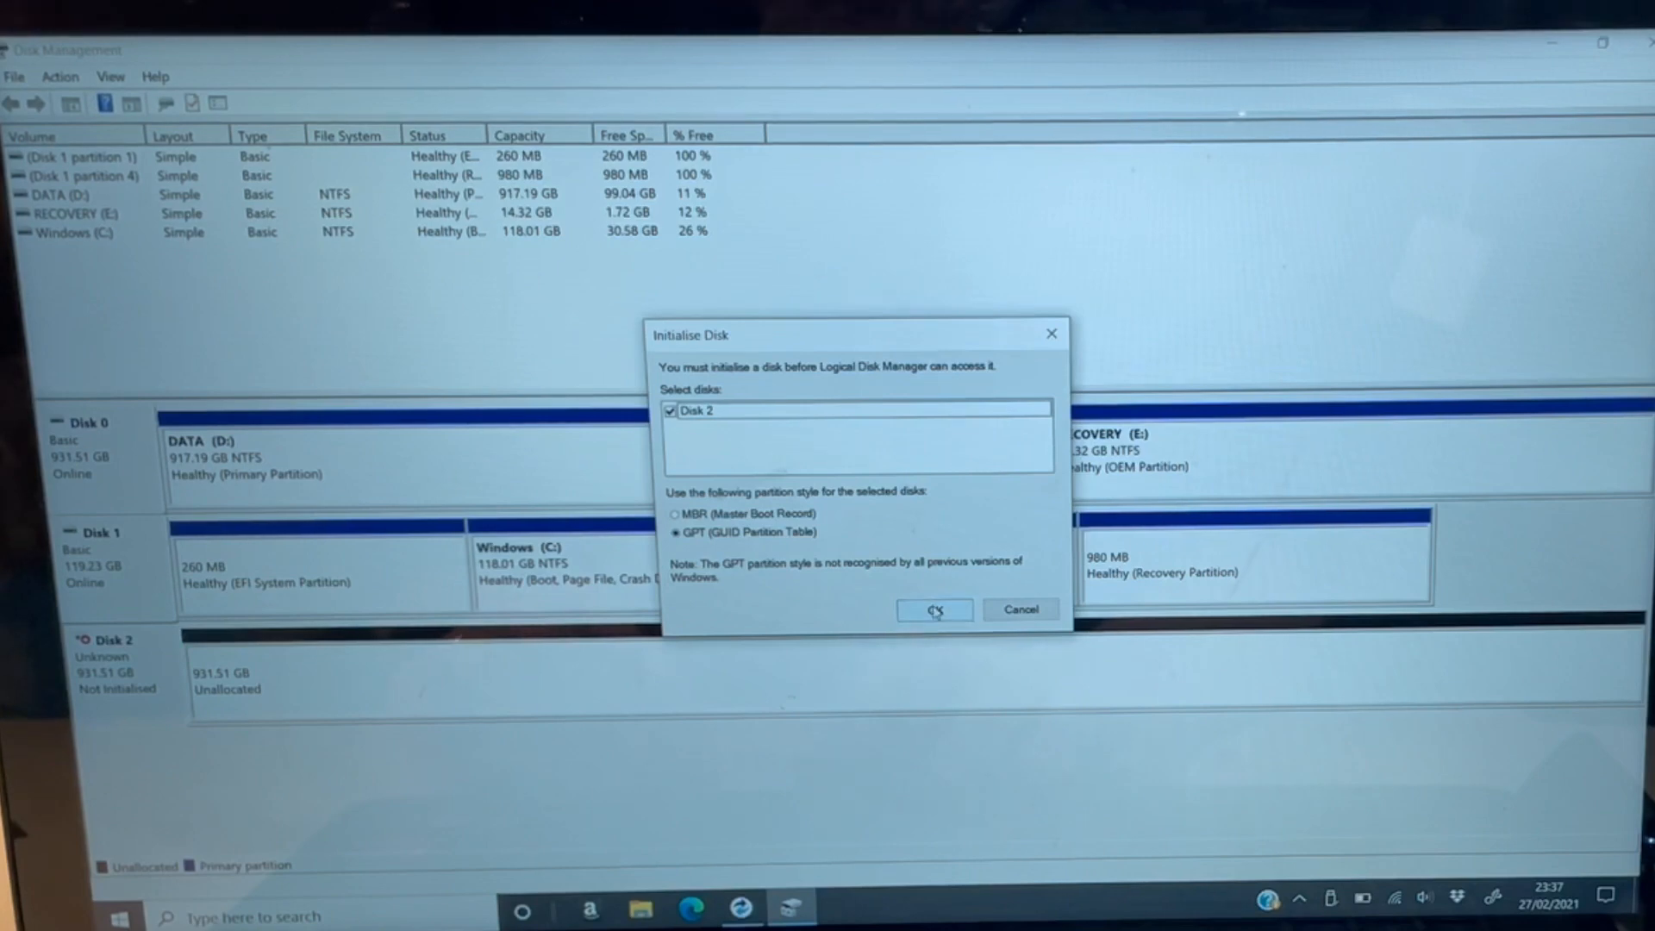
pyautogui.click(930, 609)
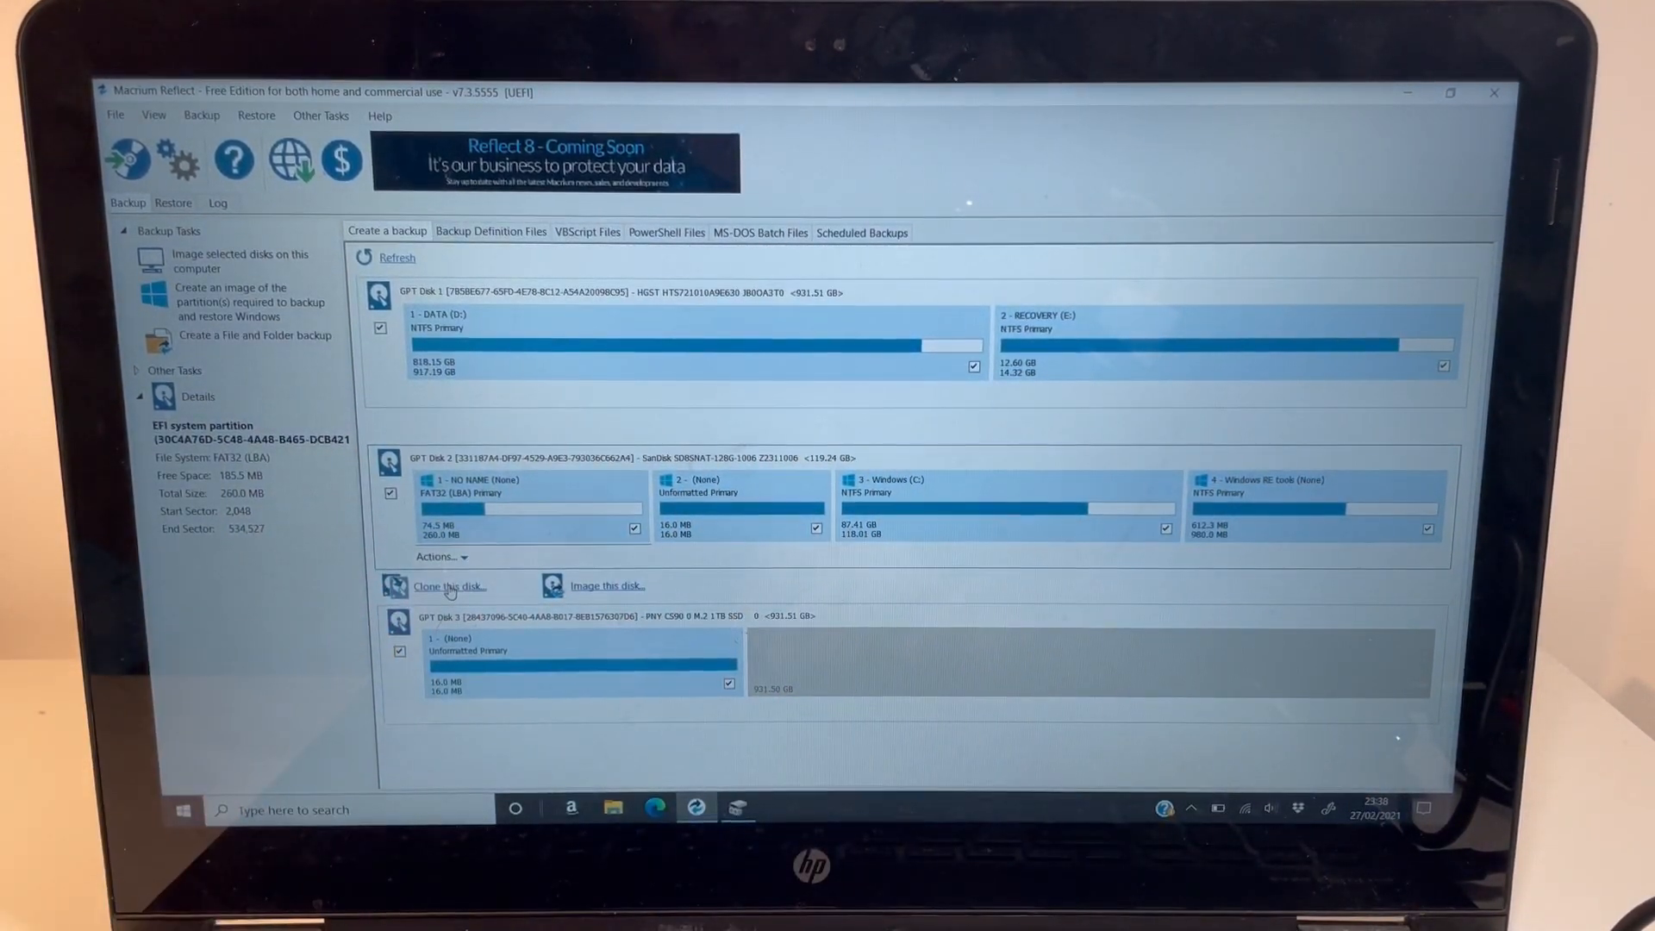
# - Start the Clone wizard for the 120 GB SanDisk disk, targeting the PNY SSD
pyautogui.click(447, 586)
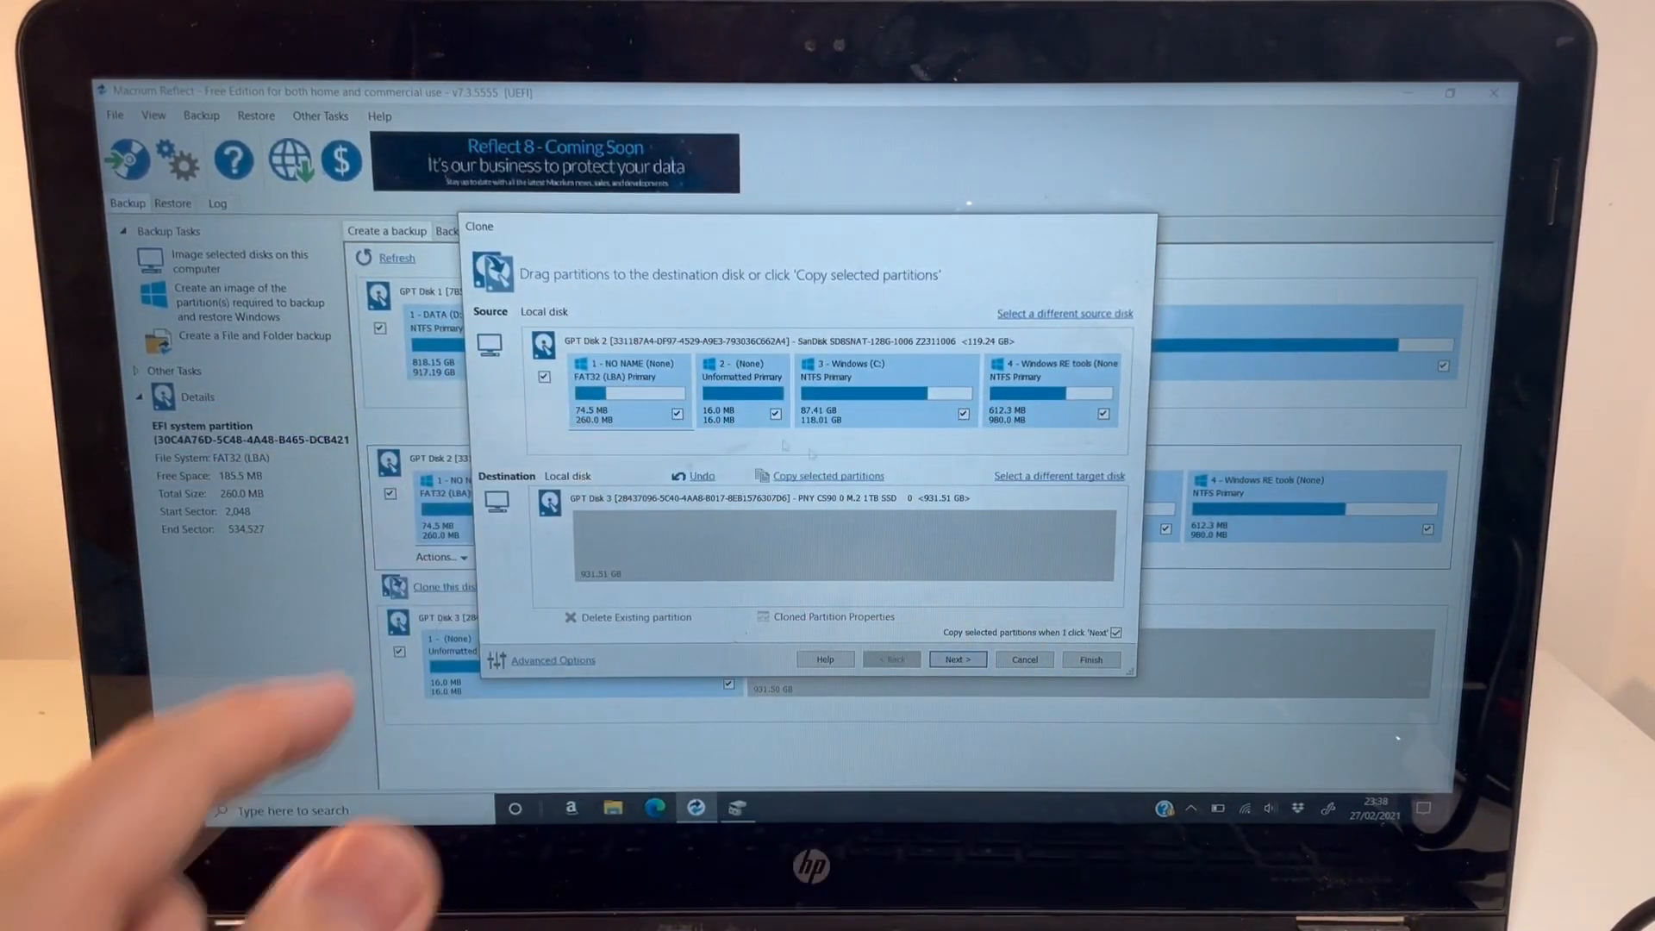
# - Copy boot, reserved and Windows partitions to the PNY SSD, excluding Windows RE tools
pyautogui.click(826, 475)
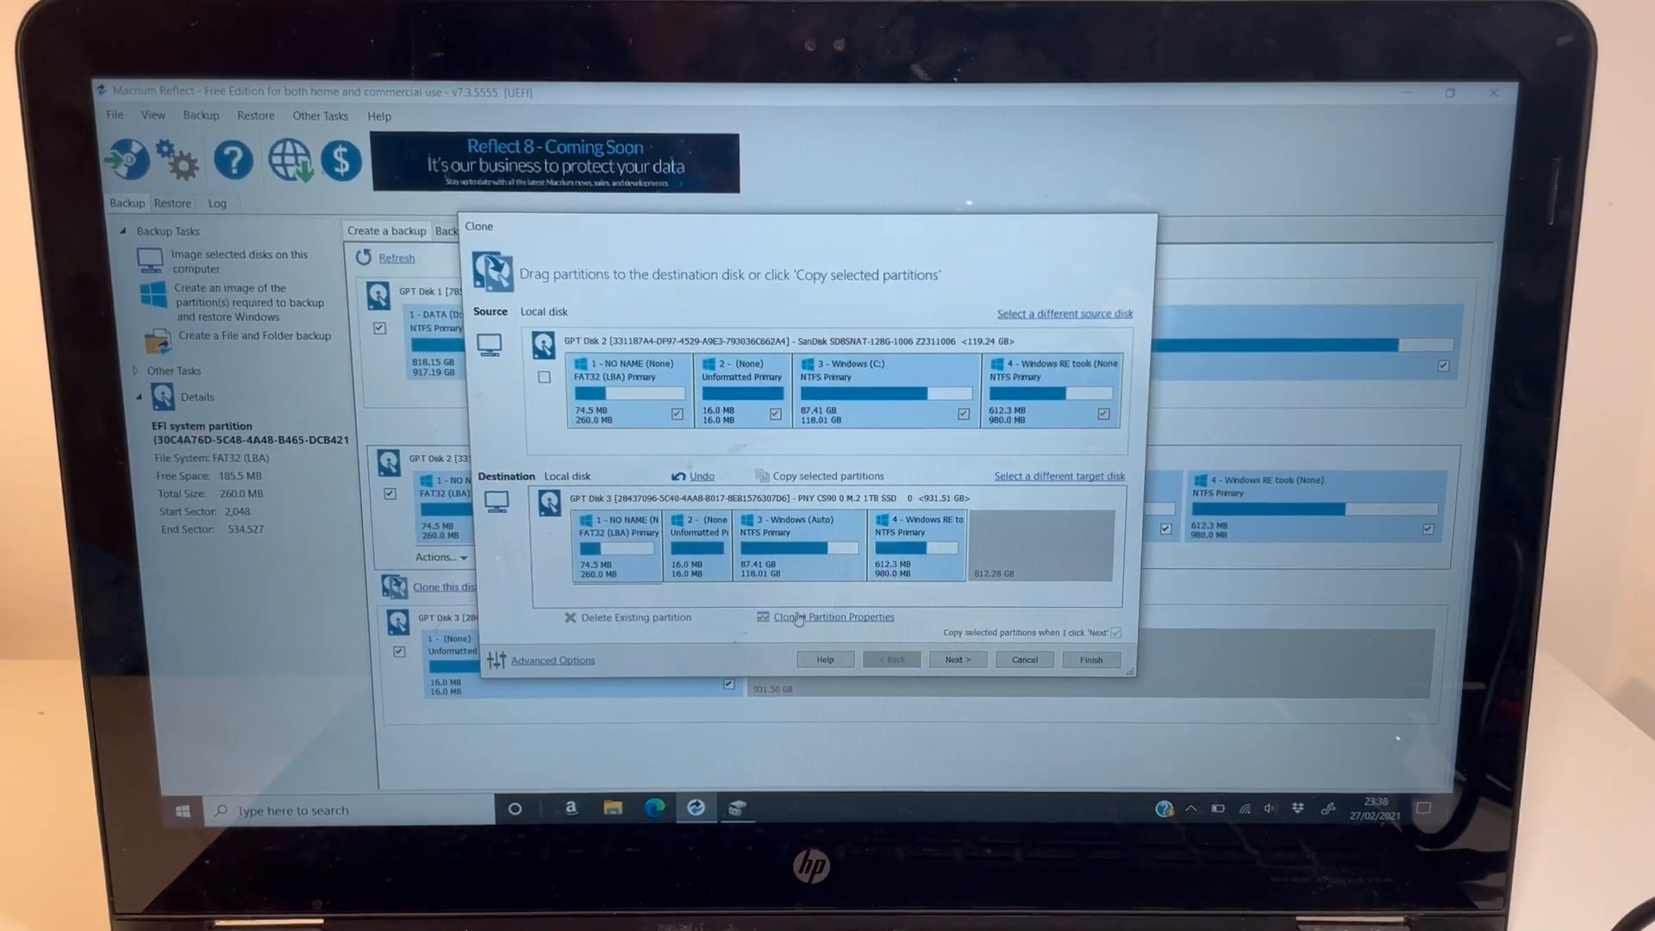
pyautogui.click(701, 475)
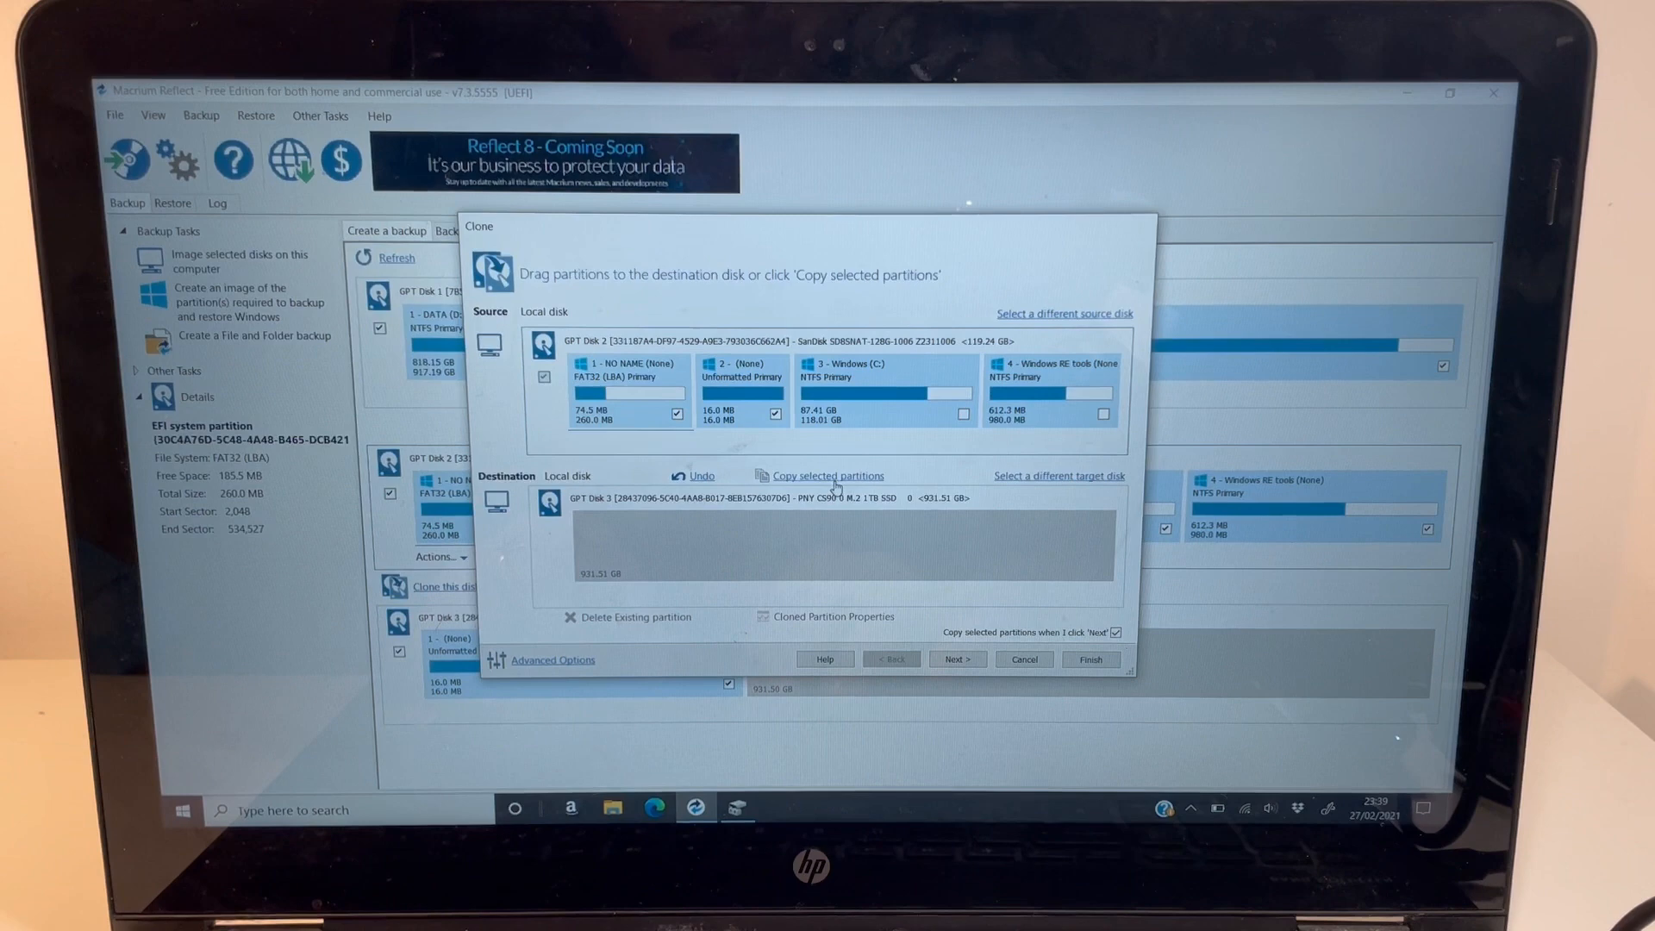
pyautogui.click(827, 475)
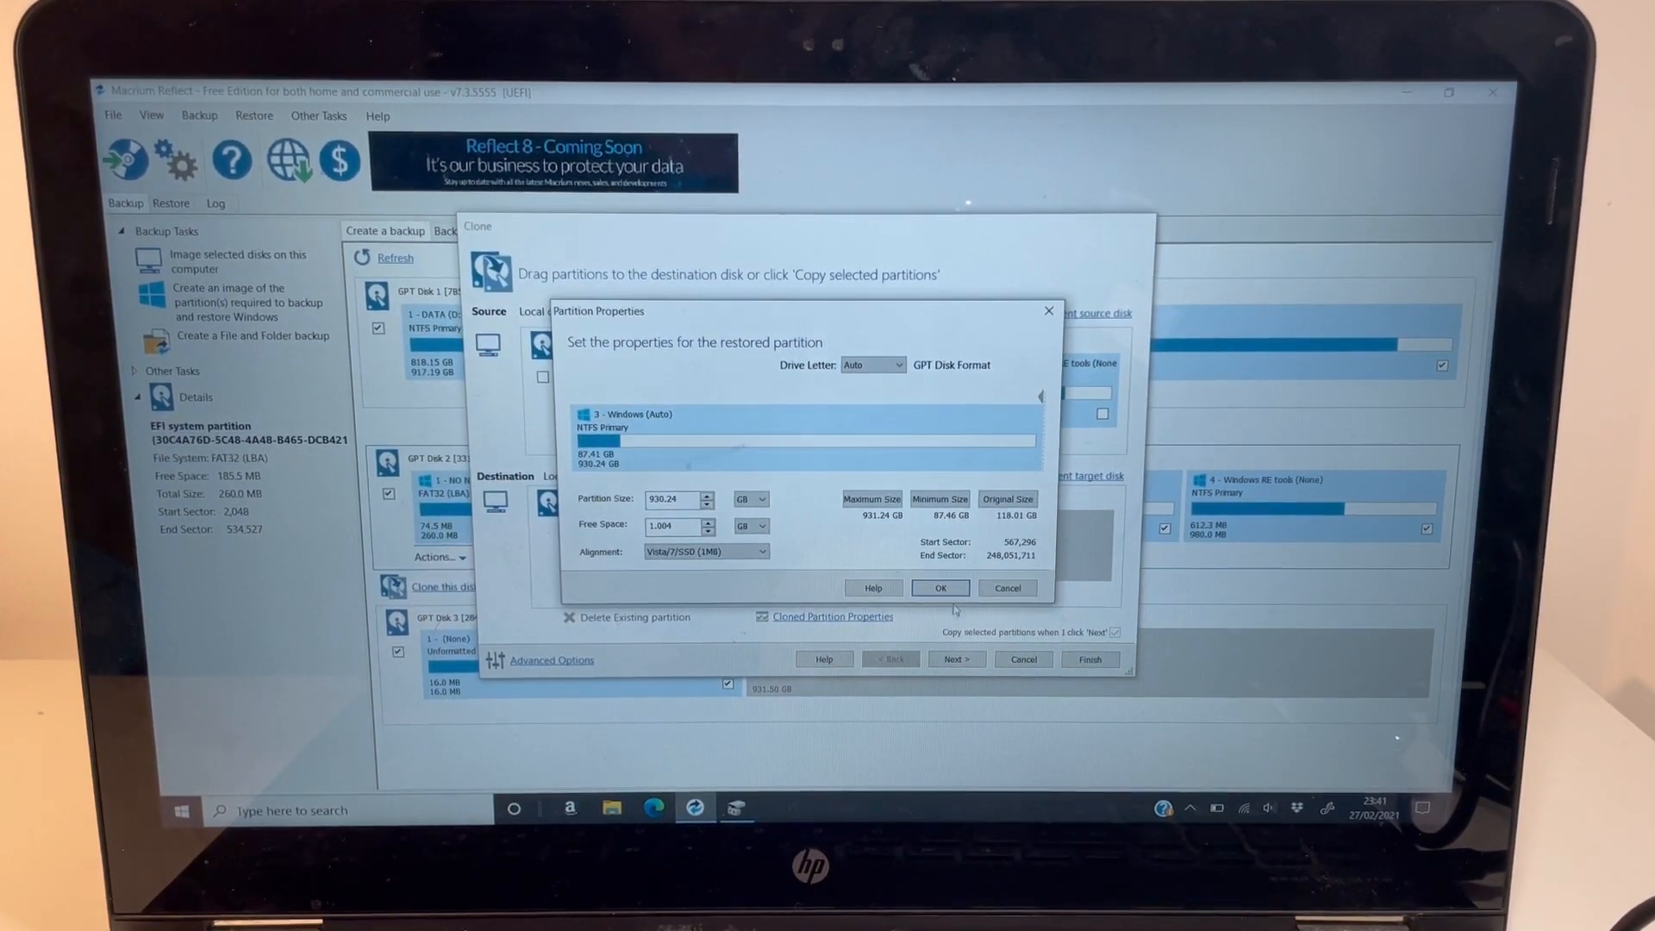
# - Set the cloned Windows partition size to 930.24 GB
pyautogui.click(938, 587)
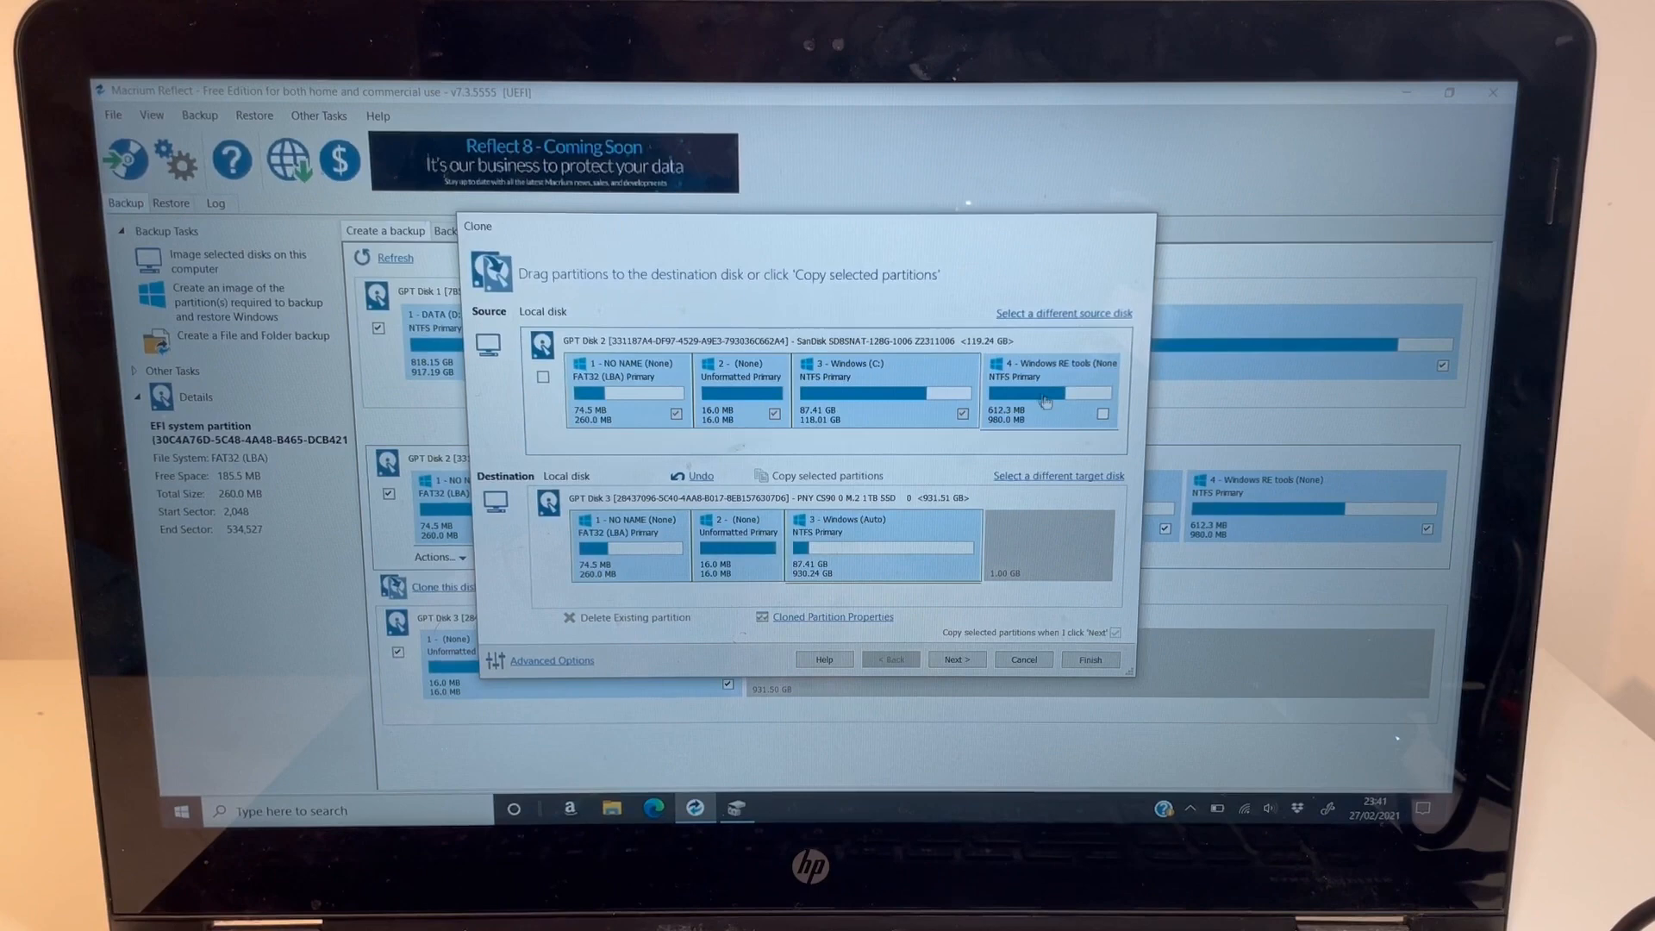
# - Add the Windows RE tools partition after Windows on the SSD and advance to scheduling
pyautogui.moveTo(1050, 390); pyautogui.dragTo(971, 546)
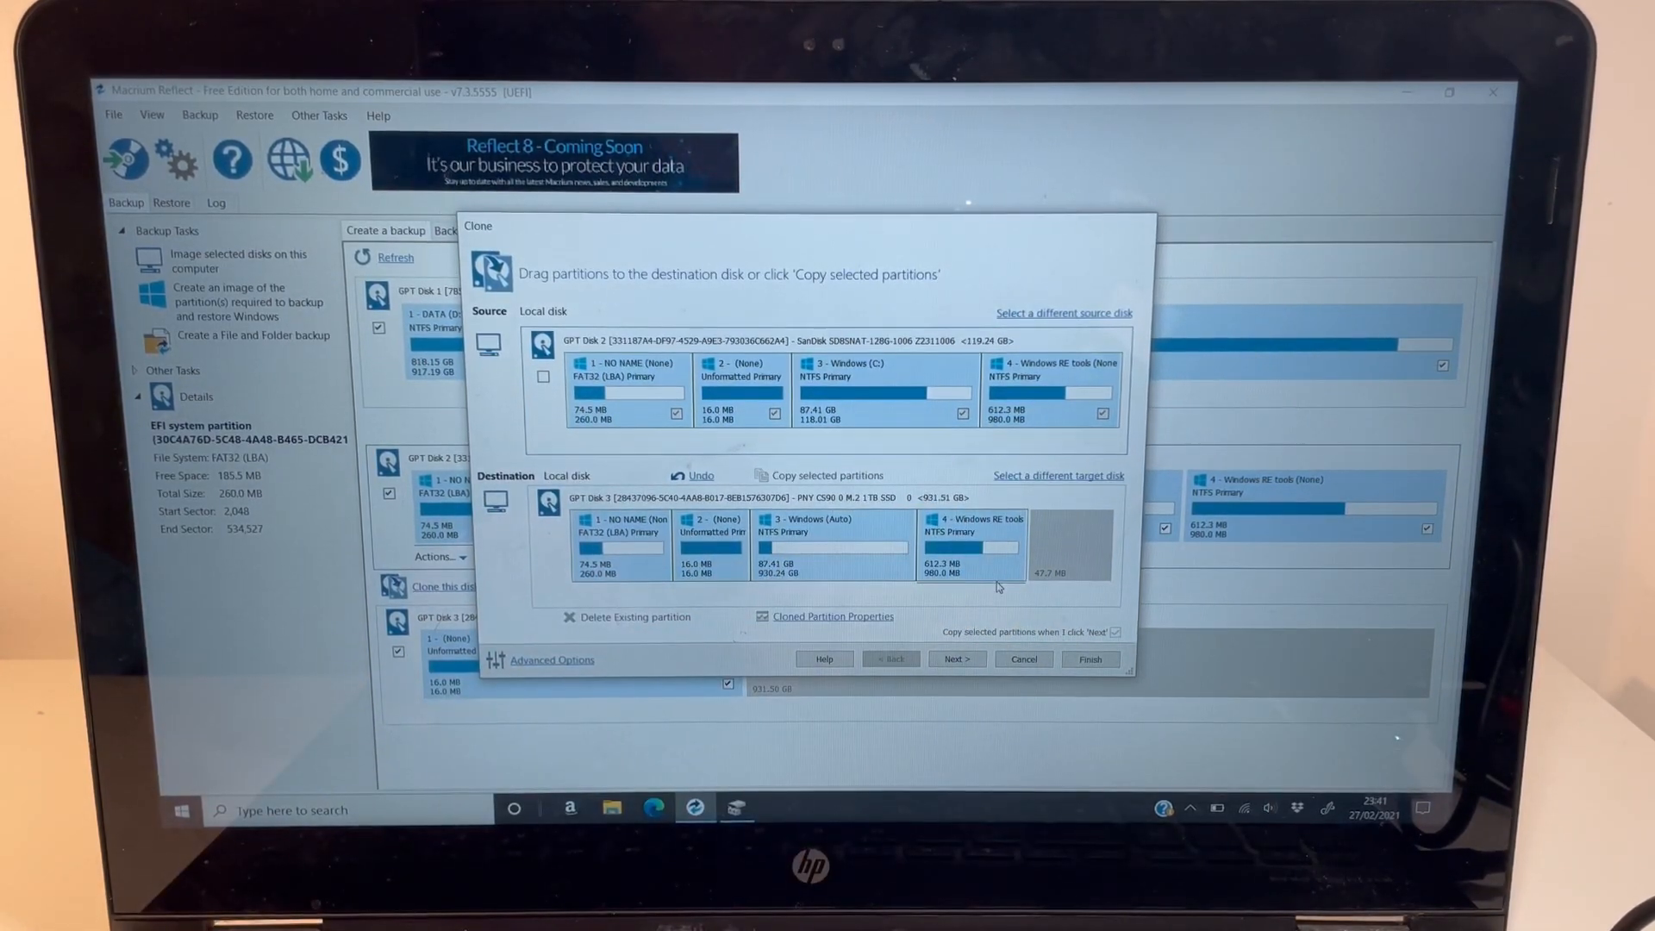
pyautogui.moveTo(942, 648)
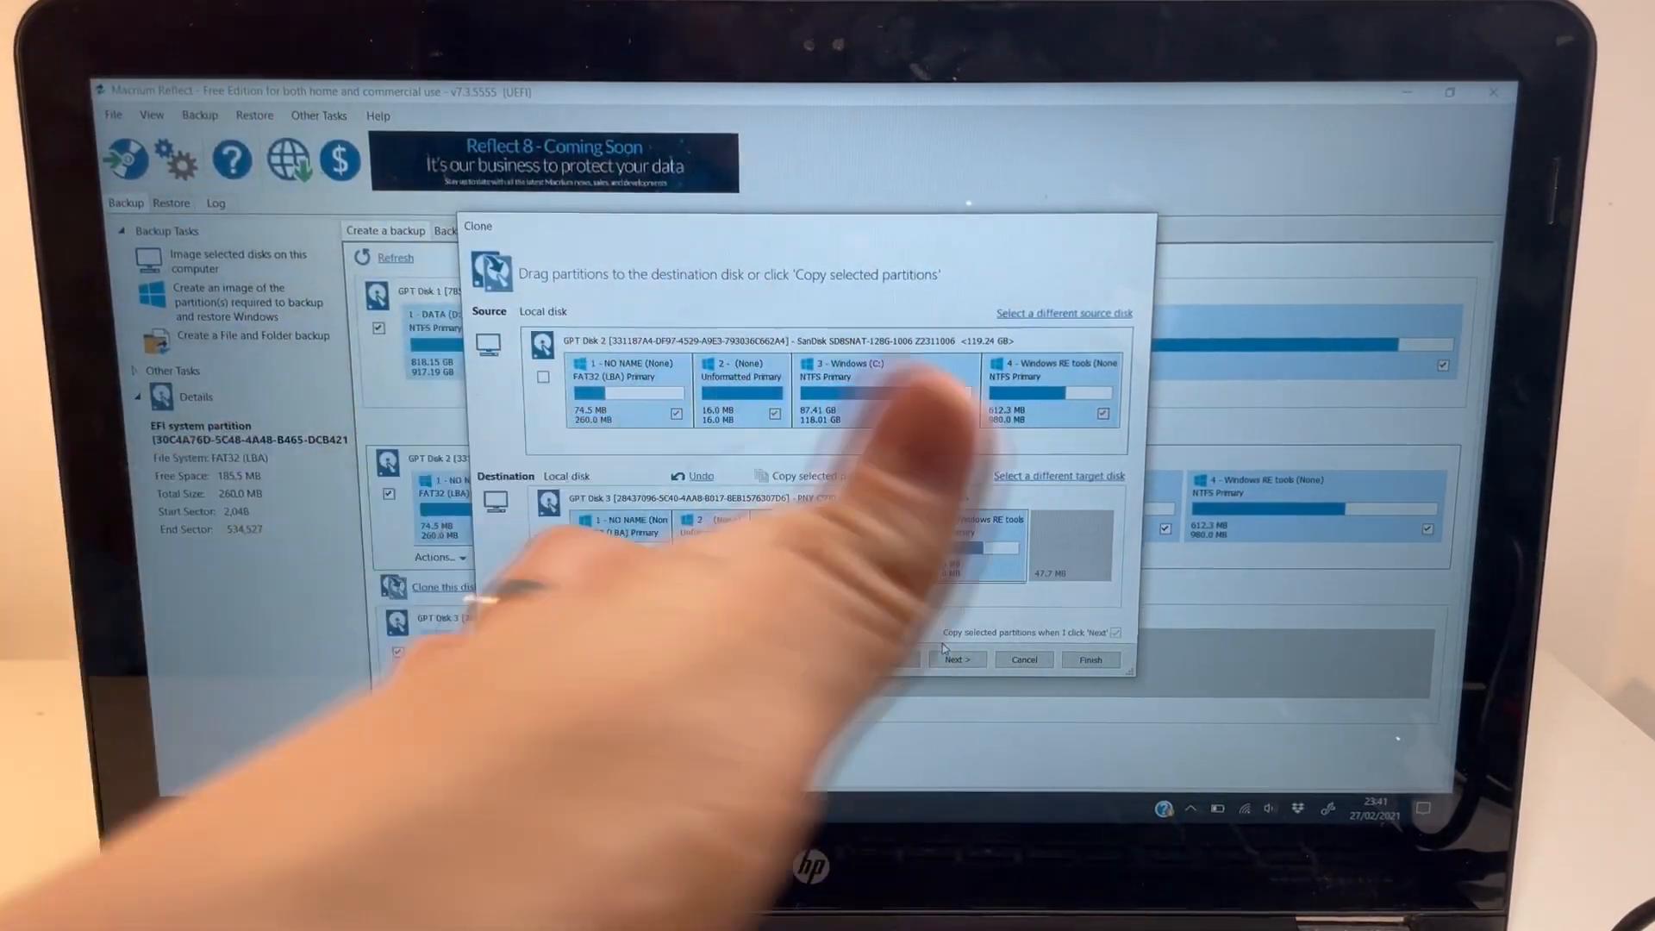
pyautogui.click(818, 475)
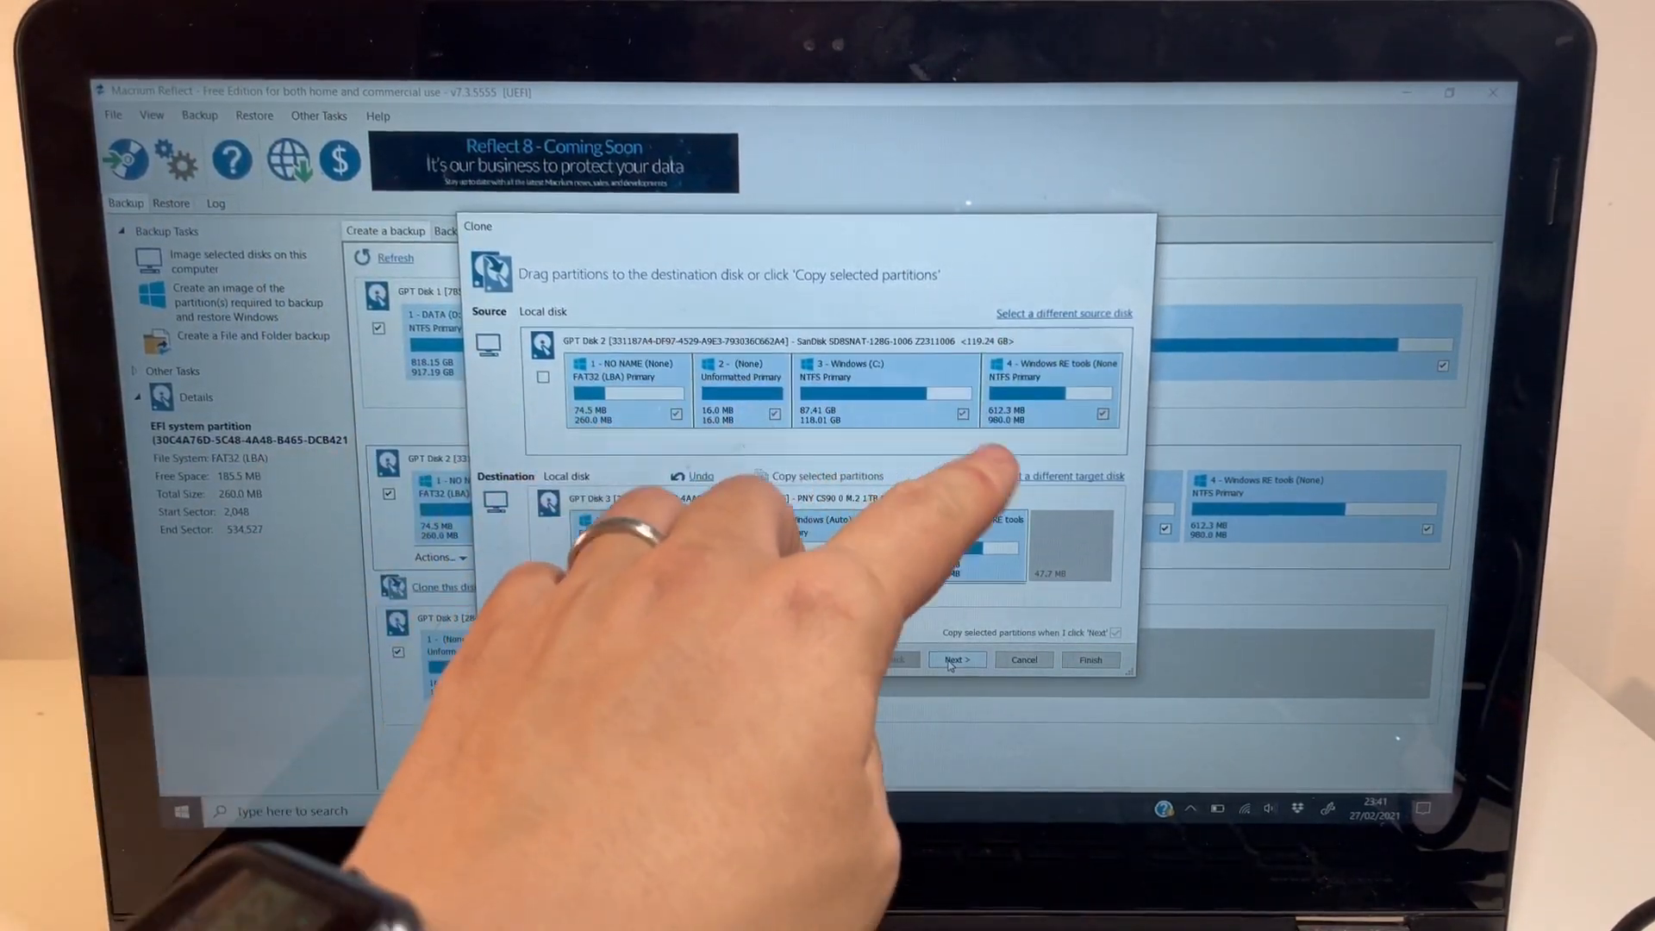
pyautogui.click(821, 475)
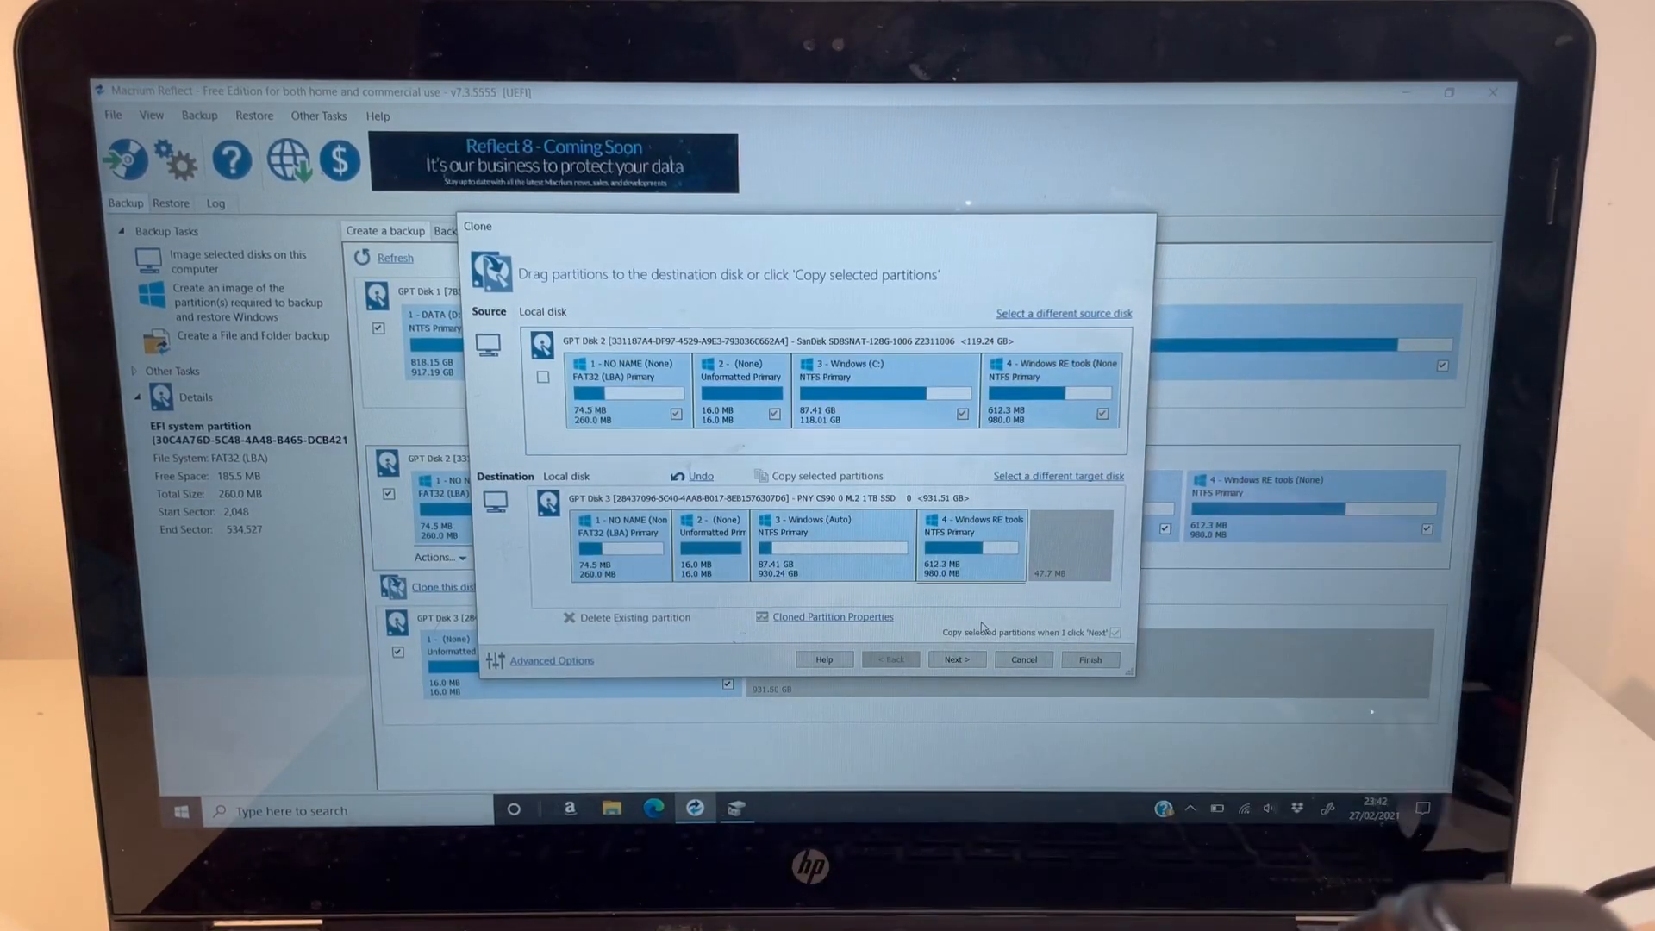
pyautogui.click(955, 659)
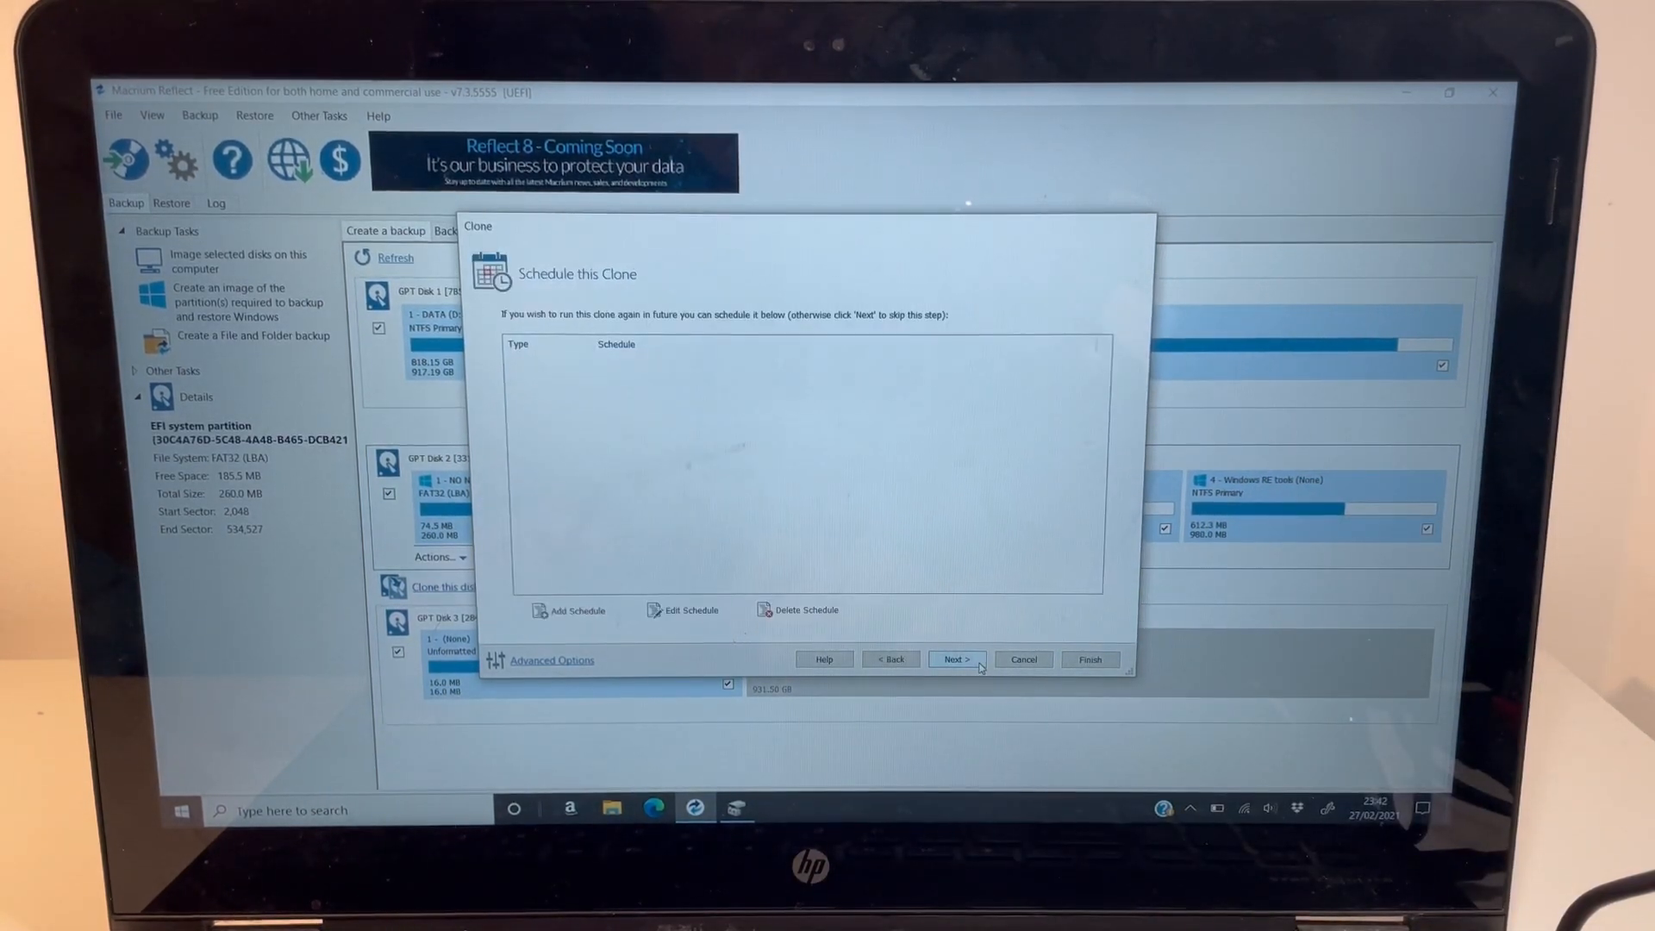
# - Skip scheduling and run the clone now, saving its backup definition
pyautogui.click(954, 659)
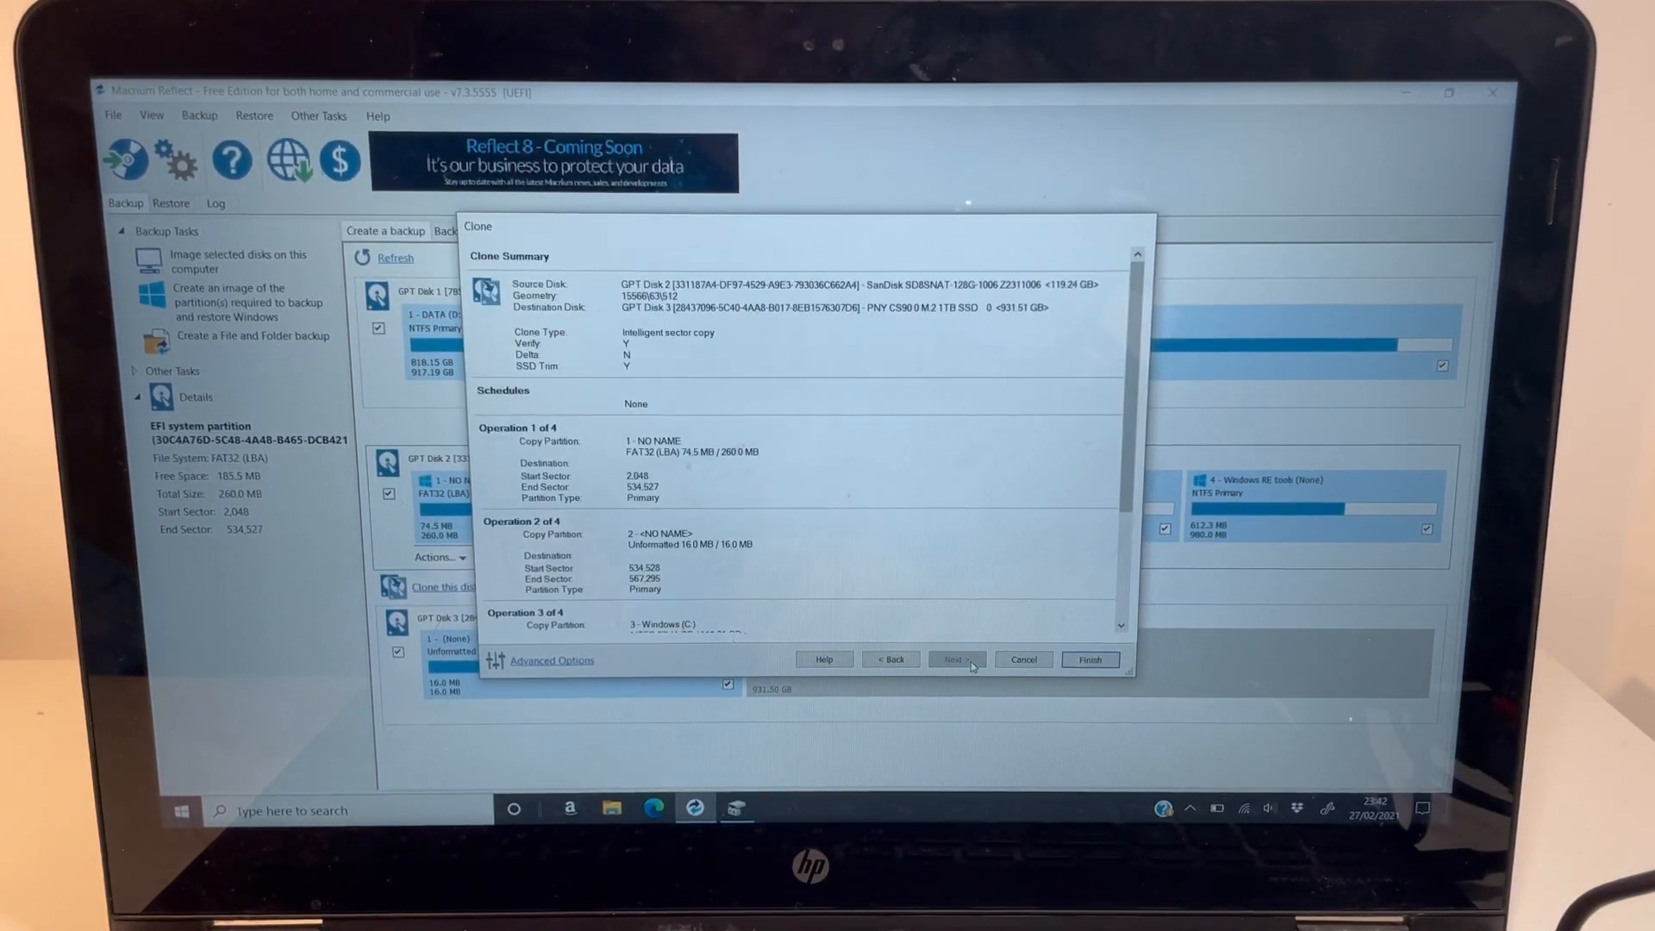
pyautogui.click(1090, 659)
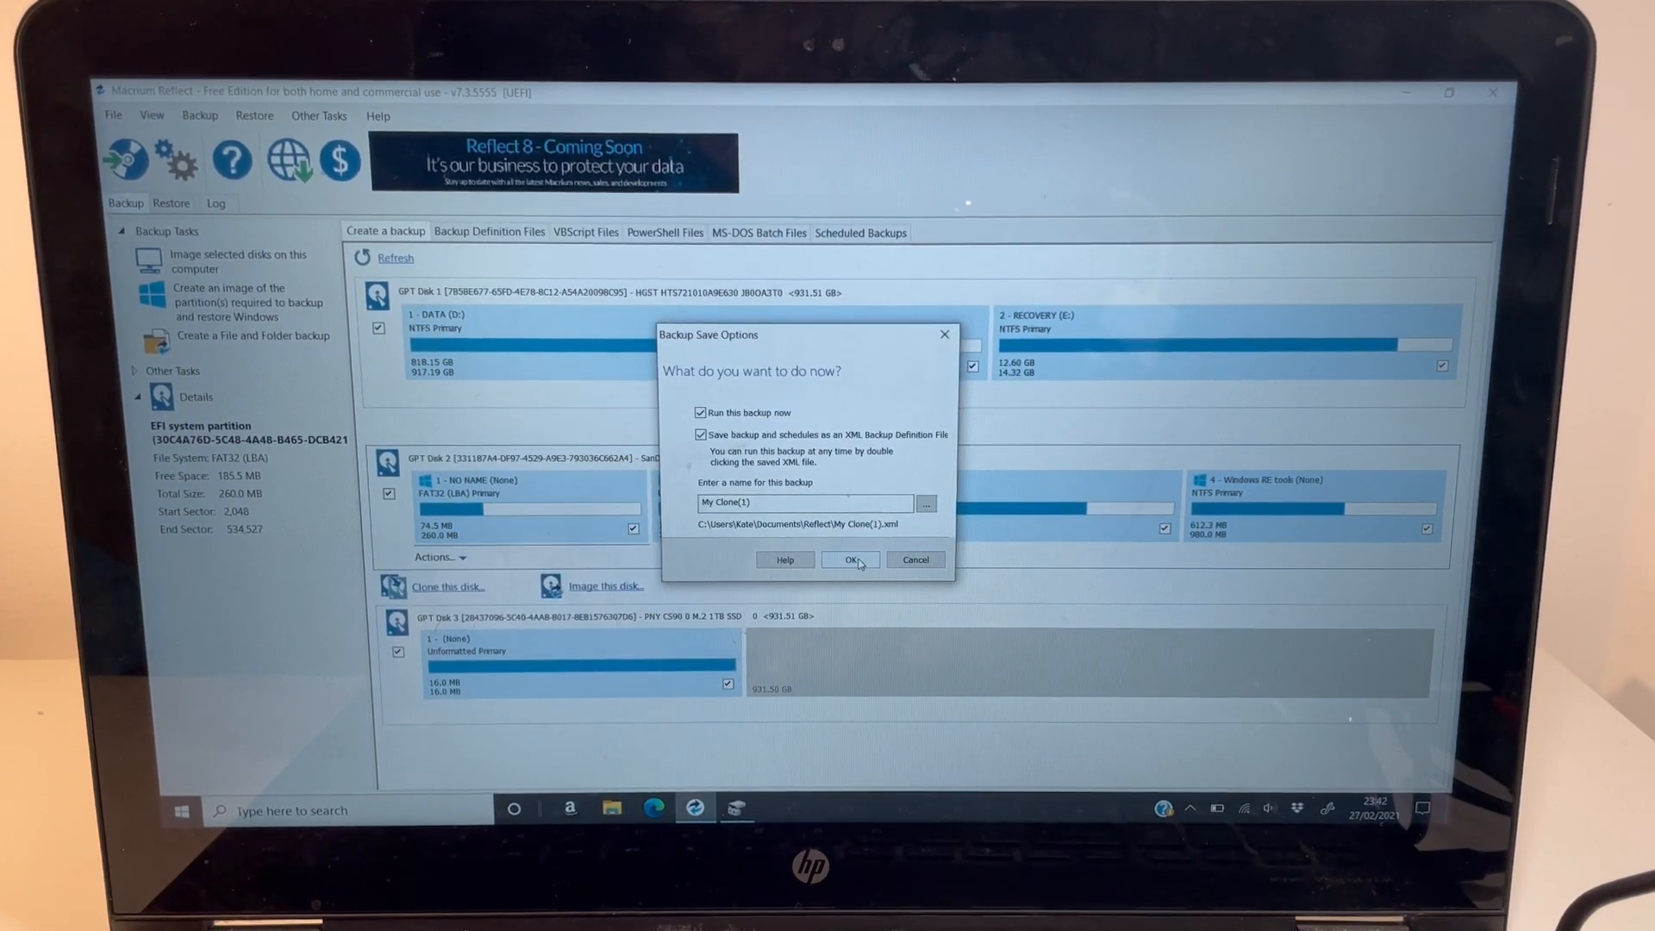
pyautogui.click(850, 559)
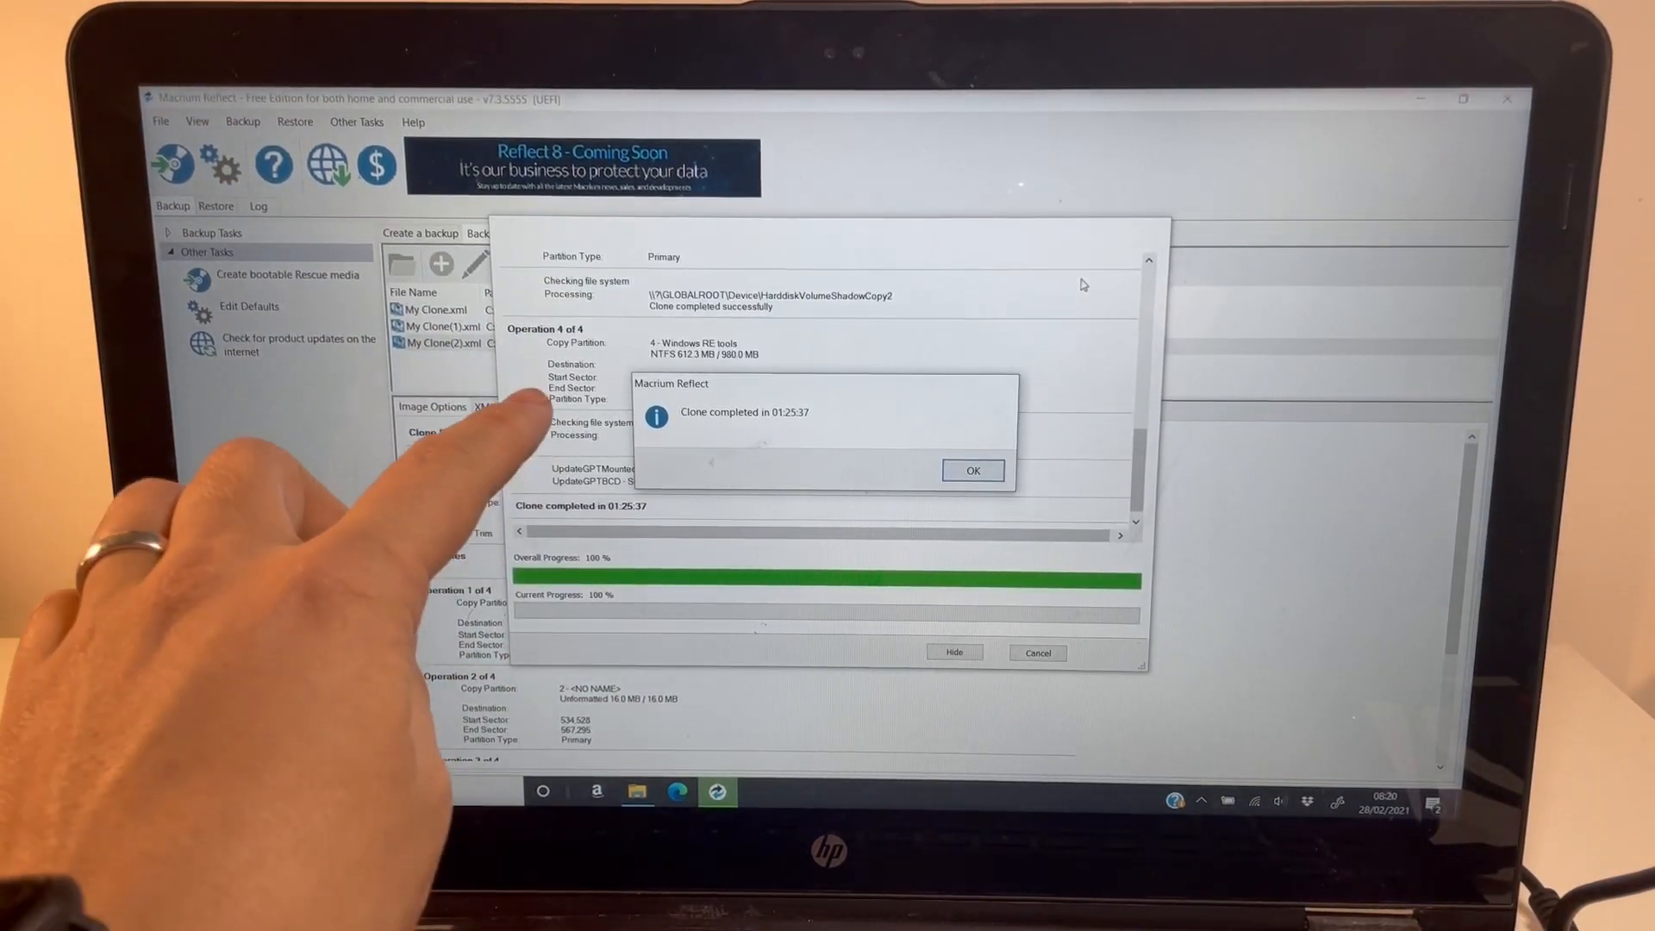
pyautogui.moveTo(791, 475)
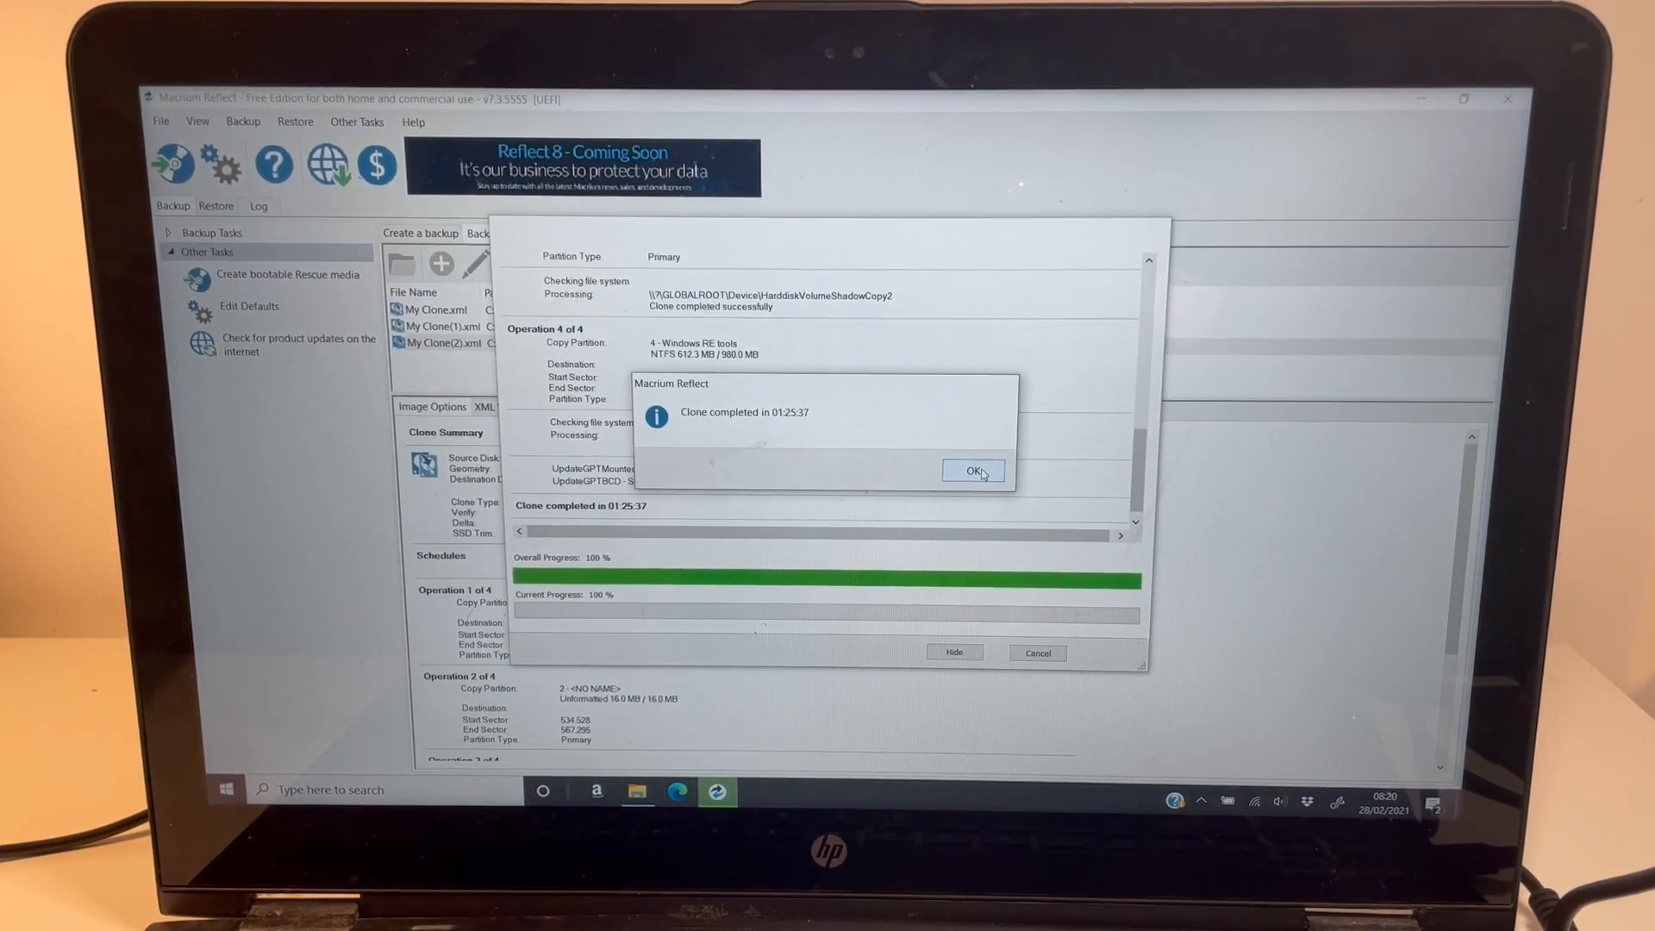
# - Dismiss the 'Clone completed in 01:25:37' message
pyautogui.click(971, 471)
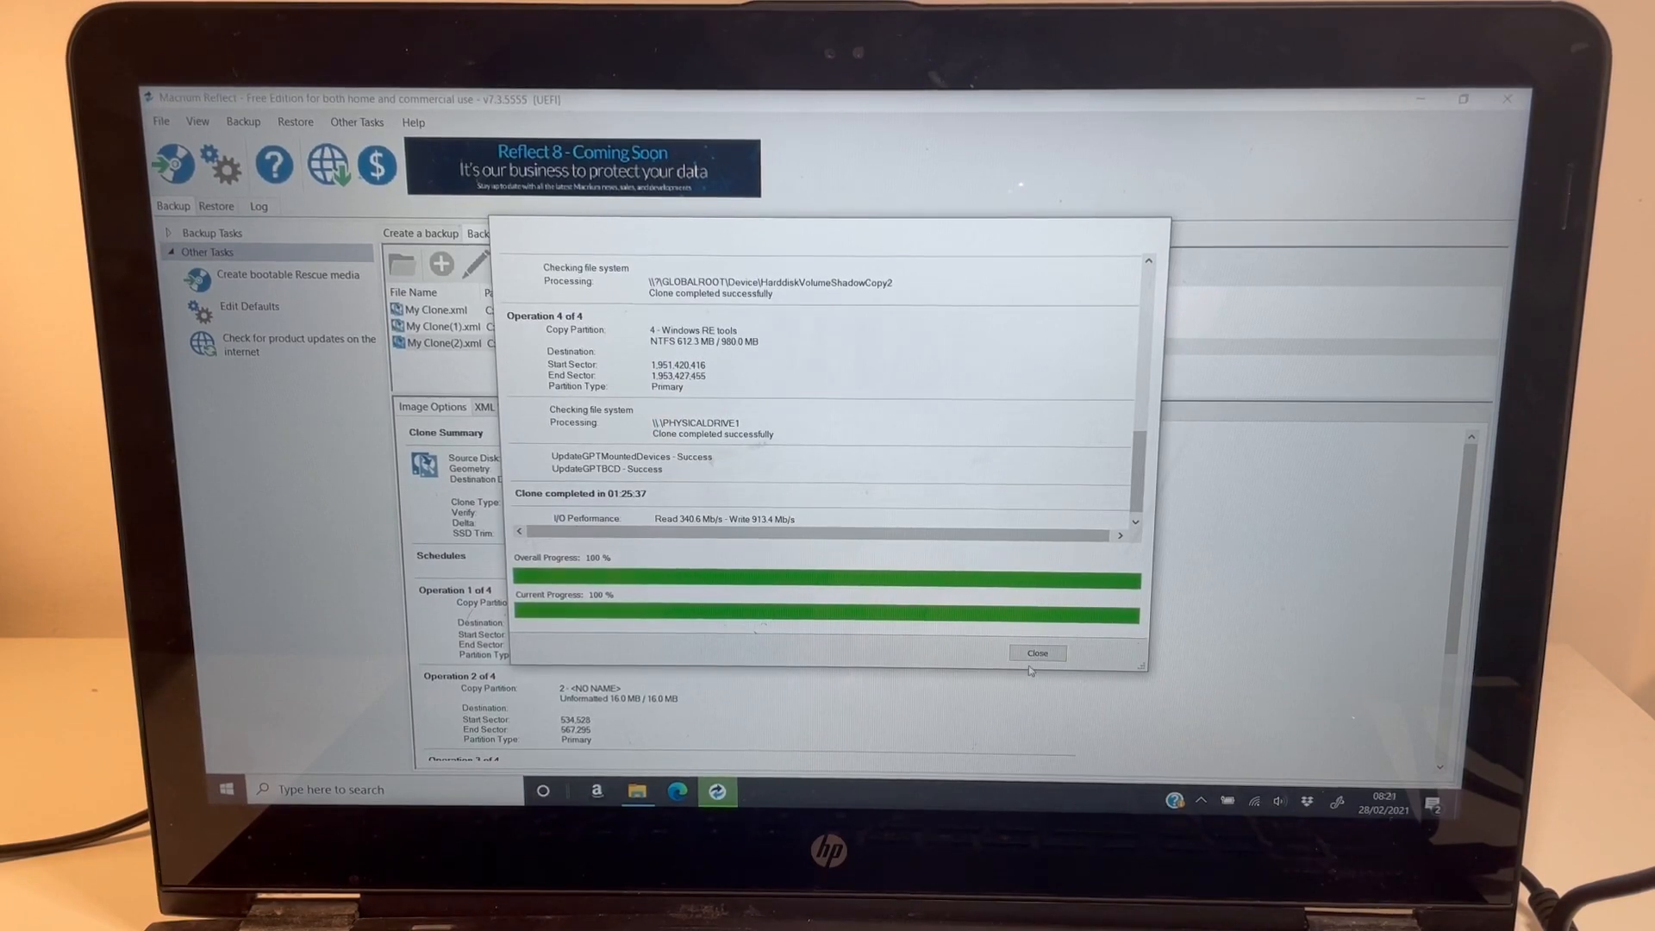